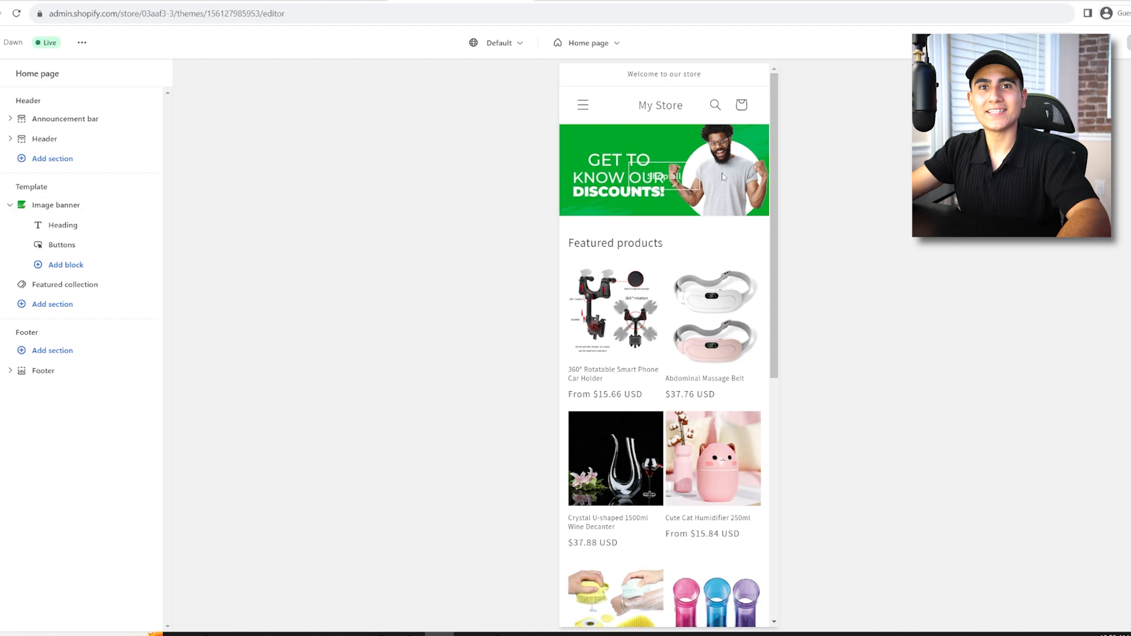
{"action": "mouse_move", "coordinate": [693, 270]}
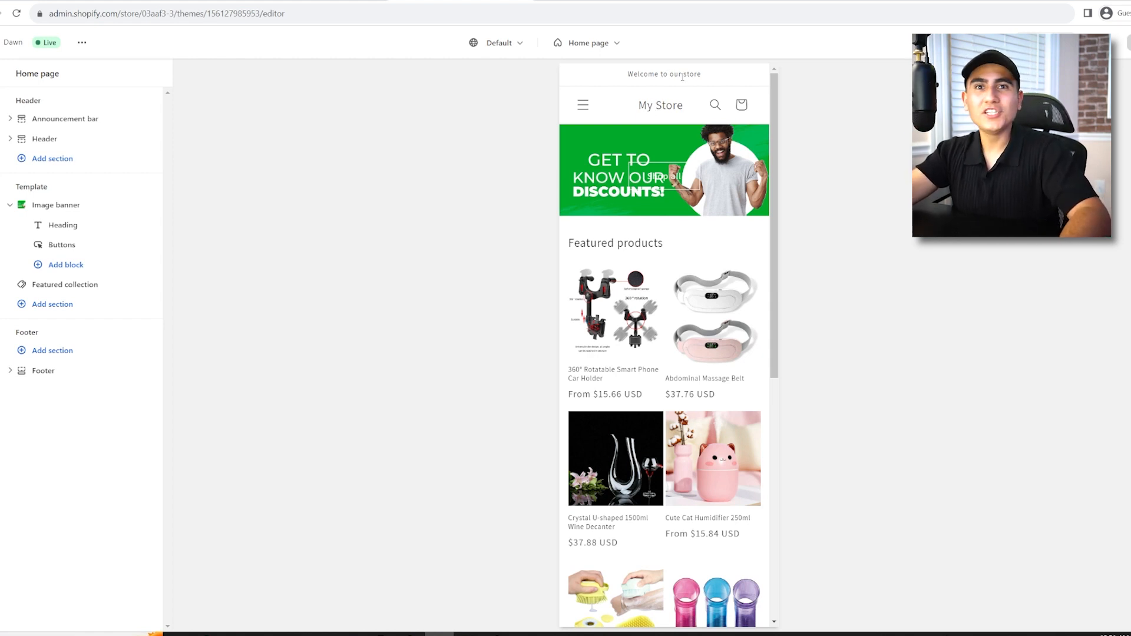
{"action": "mouse_move", "coordinate": [672, 85]}
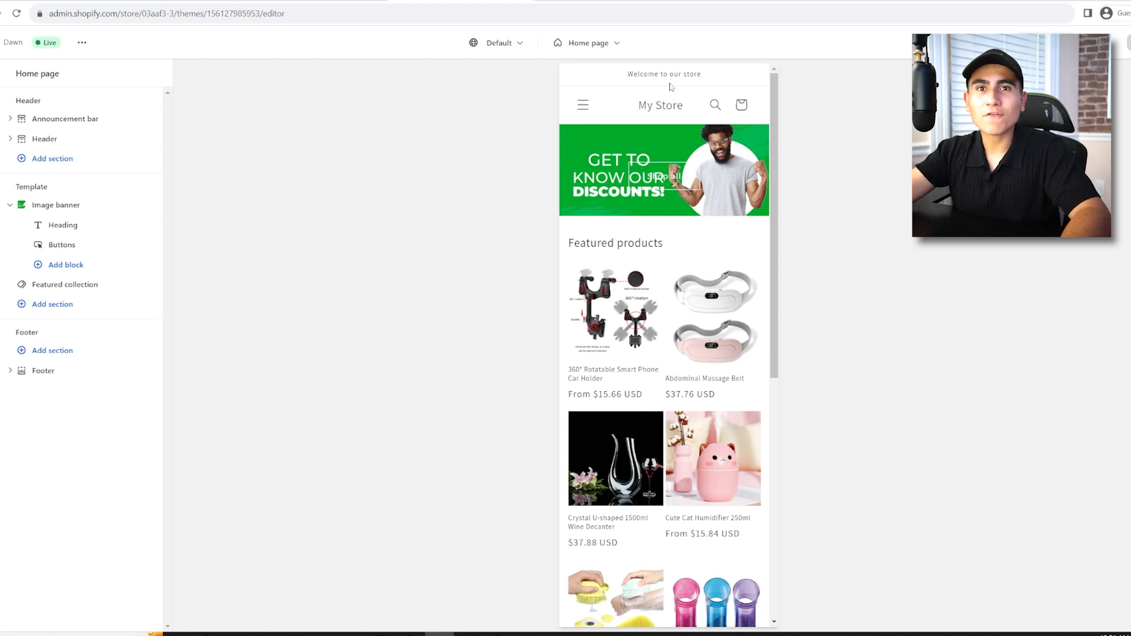
- Scroll the all-products collection preview down through its 20-product grid
{"action": "scroll", "scroll_direction": "down", "scroll_amount": 3}
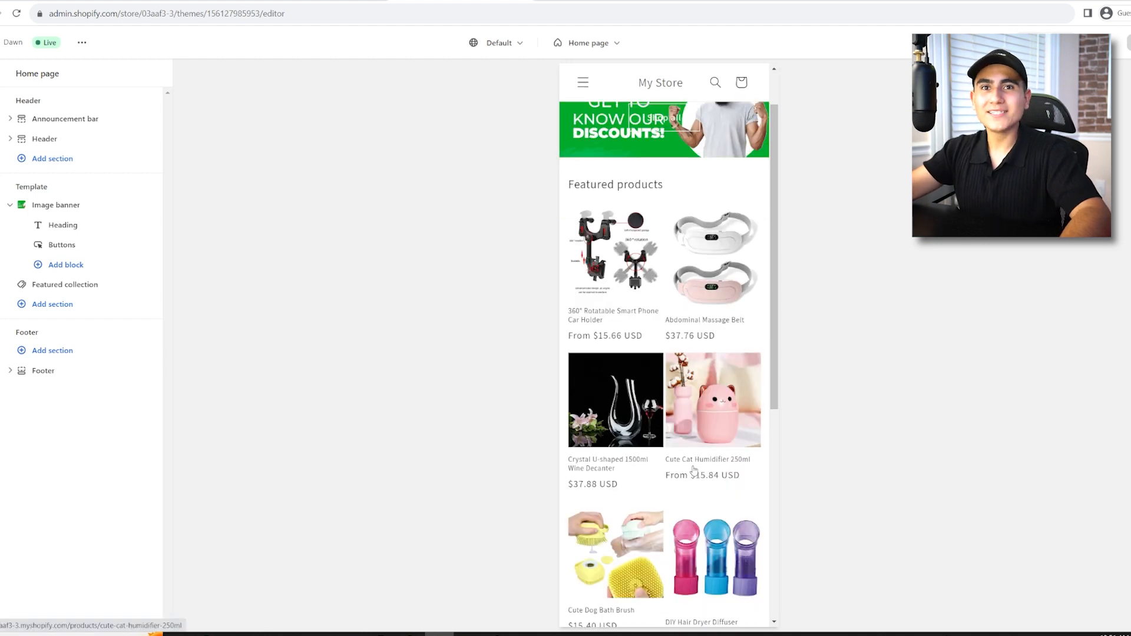
{"action": "scroll", "scroll_direction": "down", "scroll_amount": 3}
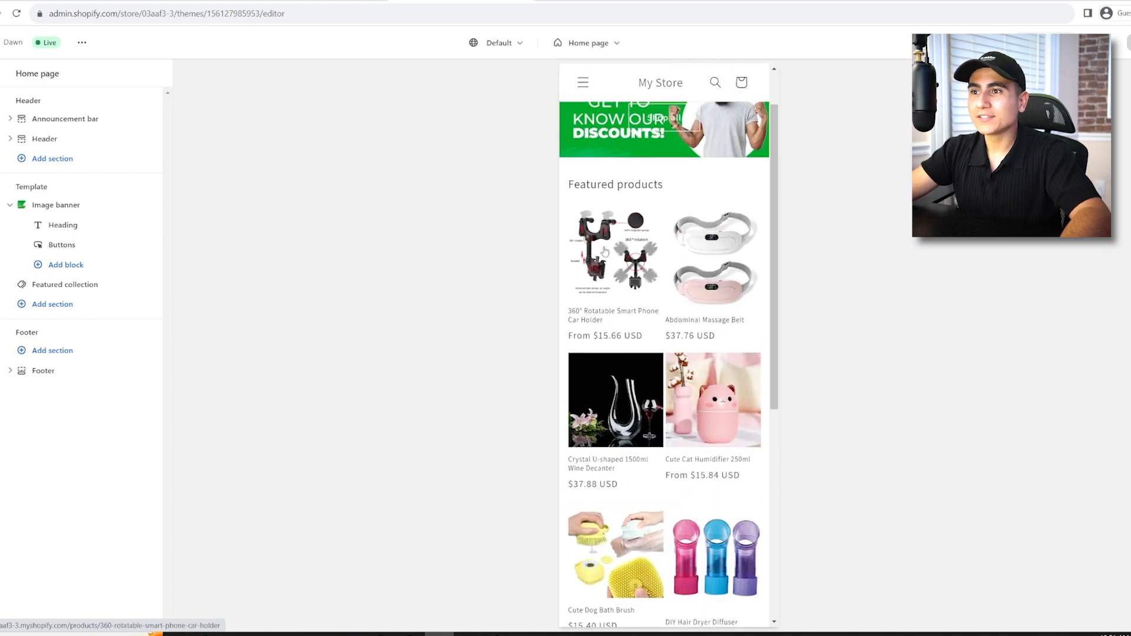
{"action": "mouse_move", "coordinate": [709, 291]}
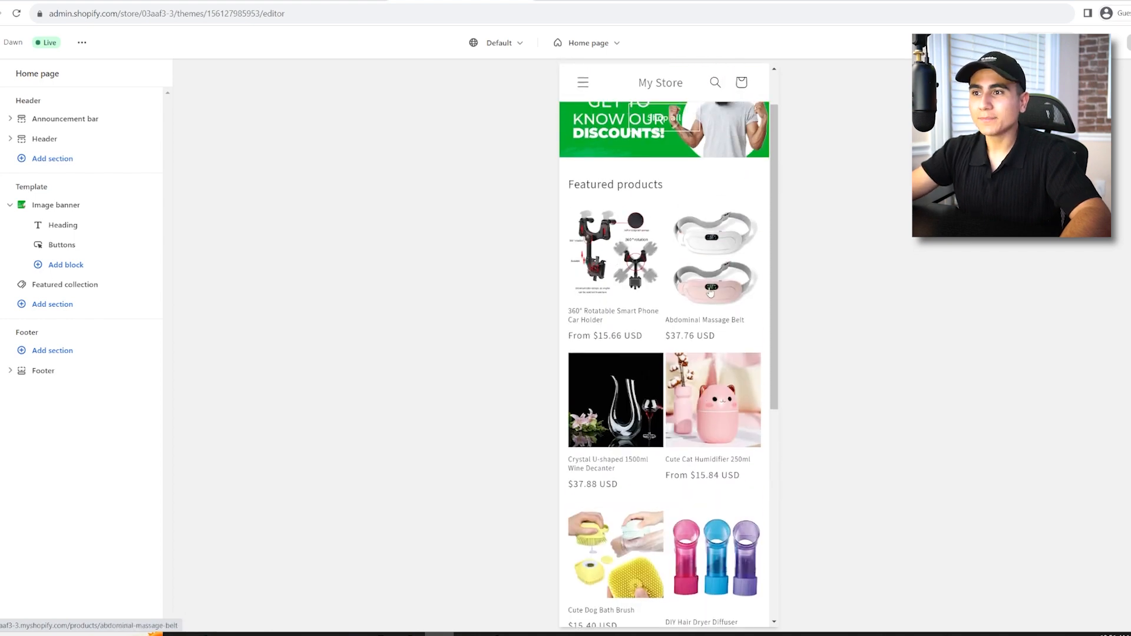
{"action": "scroll", "scroll_direction": "down", "scroll_amount": 3}
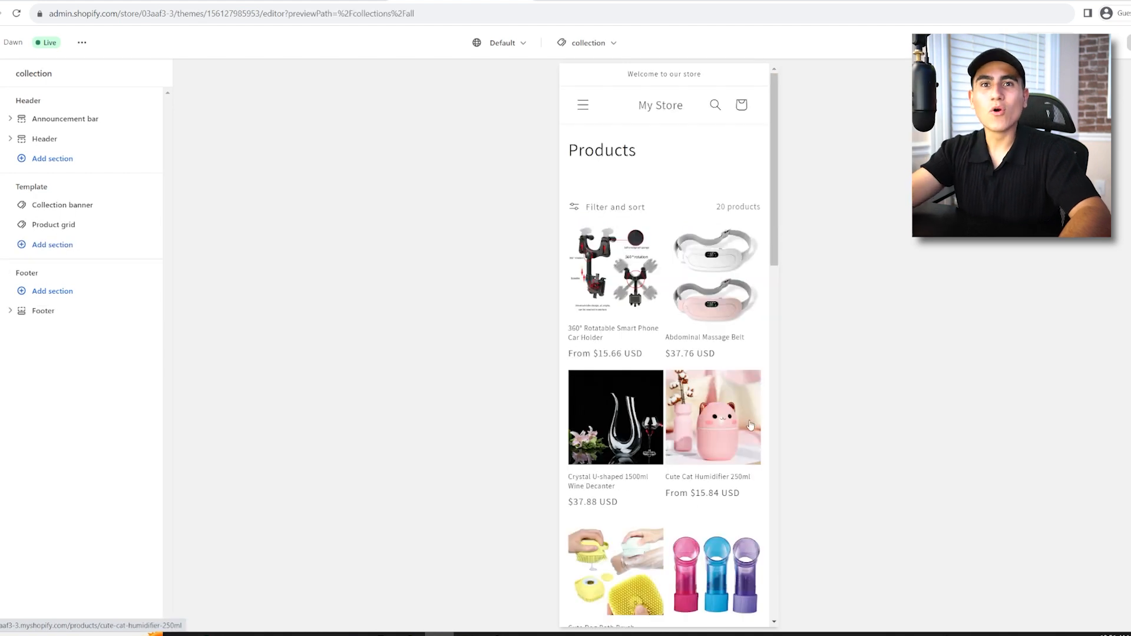
{"action": "mouse_move", "coordinate": [799, 425]}
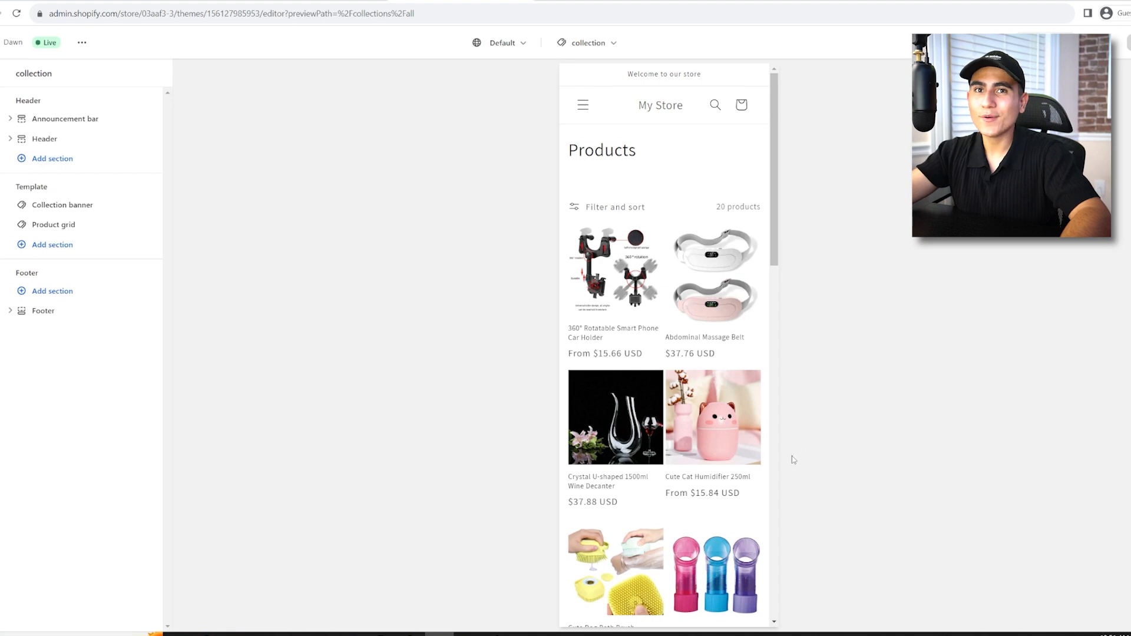
{"action": "mouse_move", "coordinate": [726, 448]}
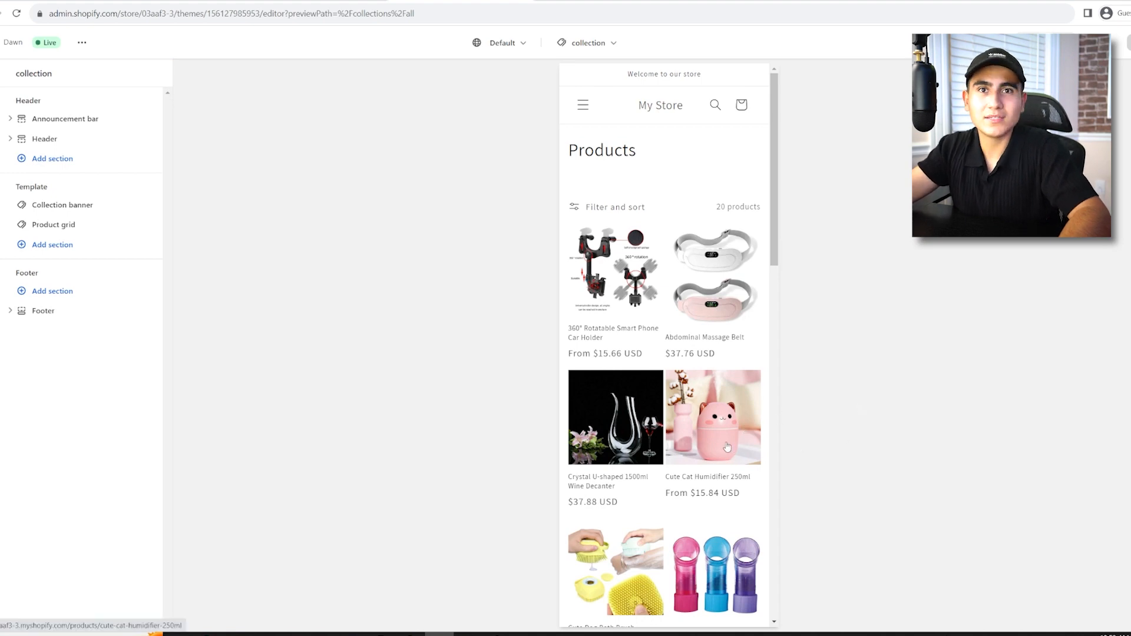
- Go to page 2 of the collection via the pagination, showing the last four products
{"action": "scroll", "scroll_direction": "down", "scroll_amount": 3}
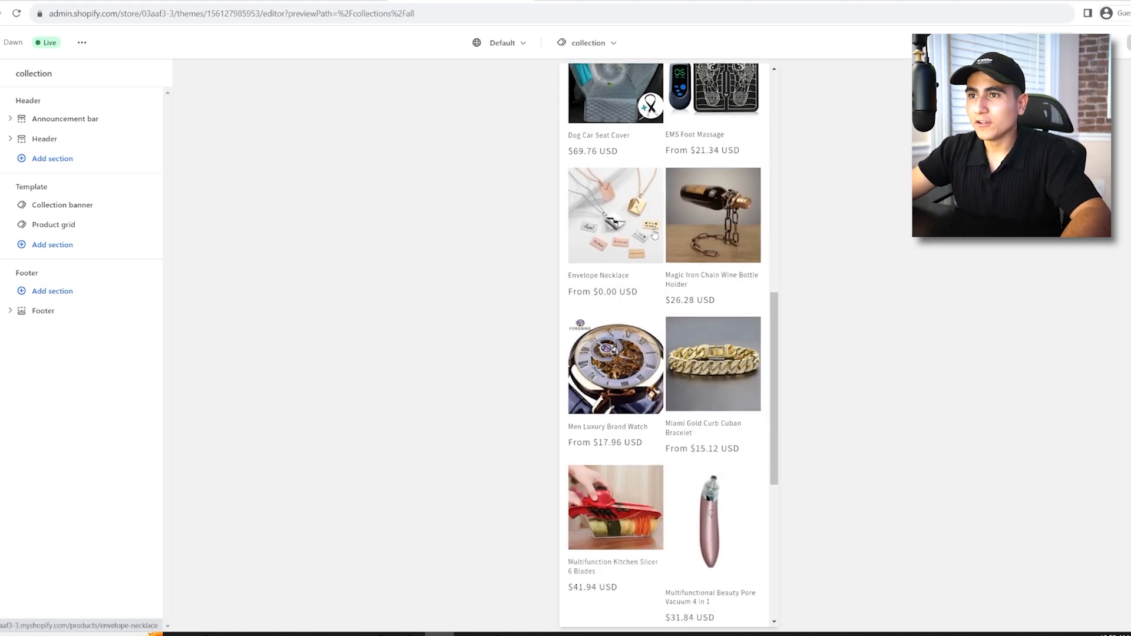
{"action": "scroll", "scroll_direction": "down", "scroll_amount": 3}
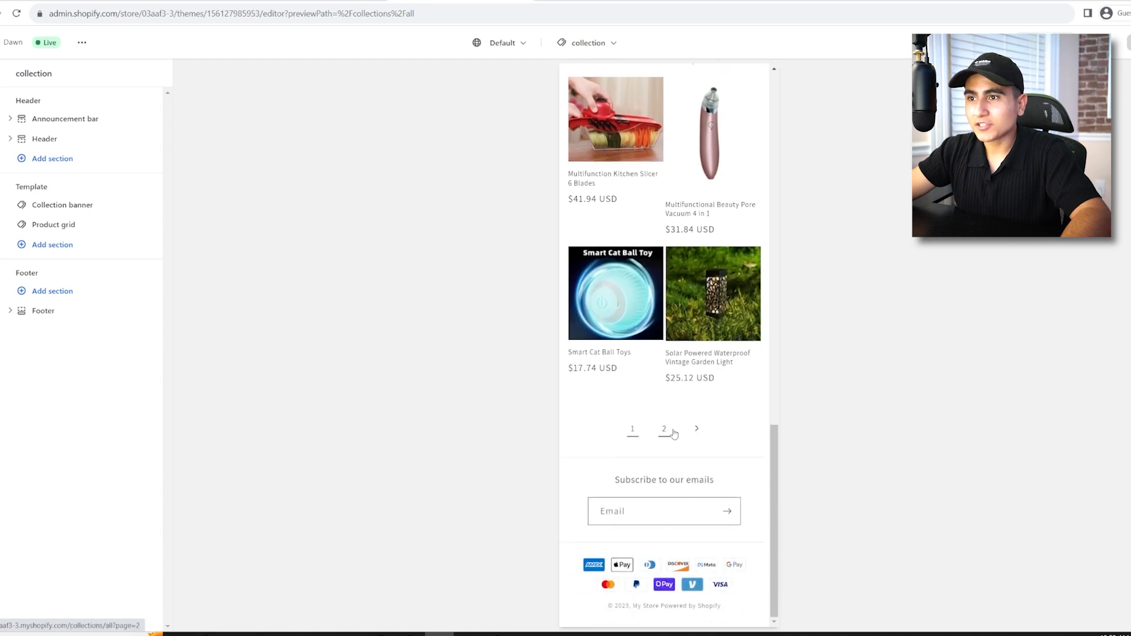
{"action": "left_click", "coordinate": [663, 429]}
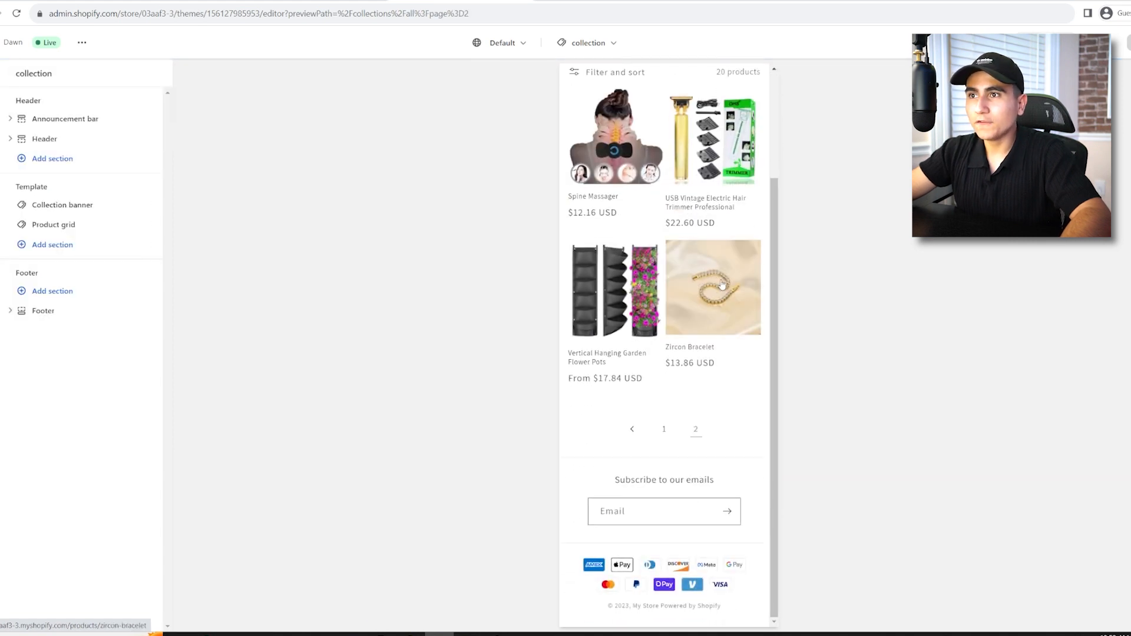